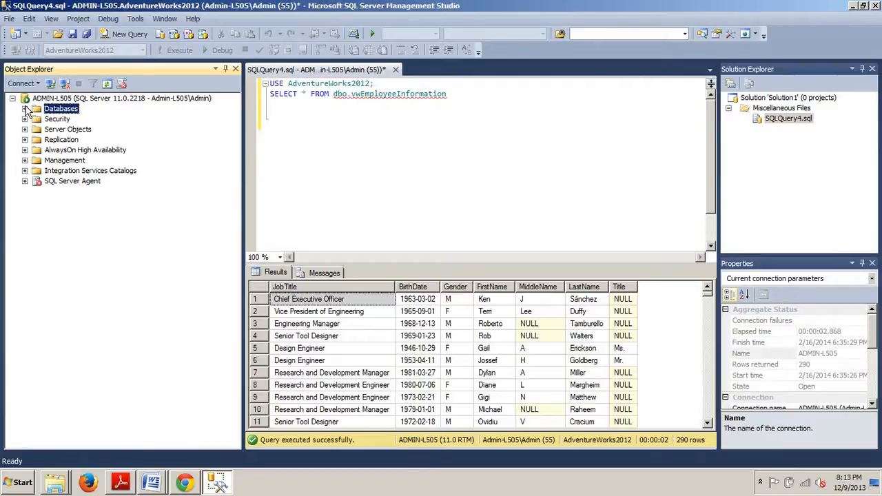
Expand Databases and AdventureWorks2012 down to the Views folder in Object Explorer
{"action": "left_click", "coordinate": [25, 108]}
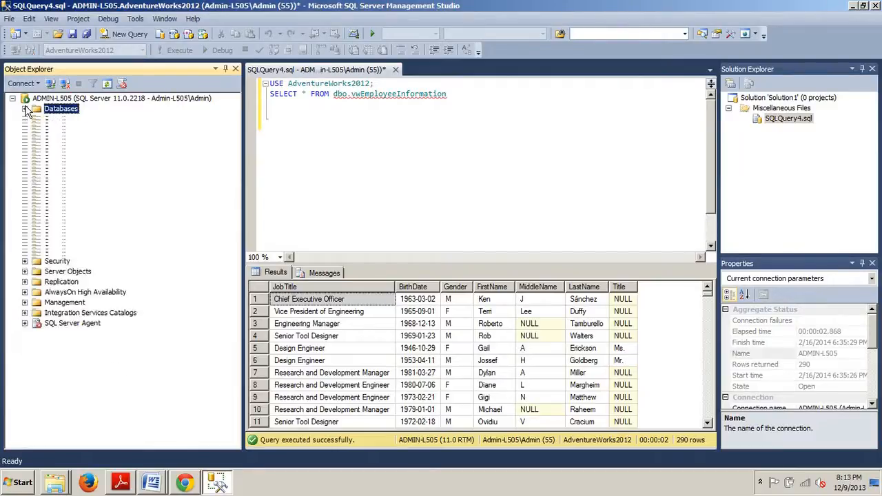
{"action": "left_click", "coordinate": [25, 108]}
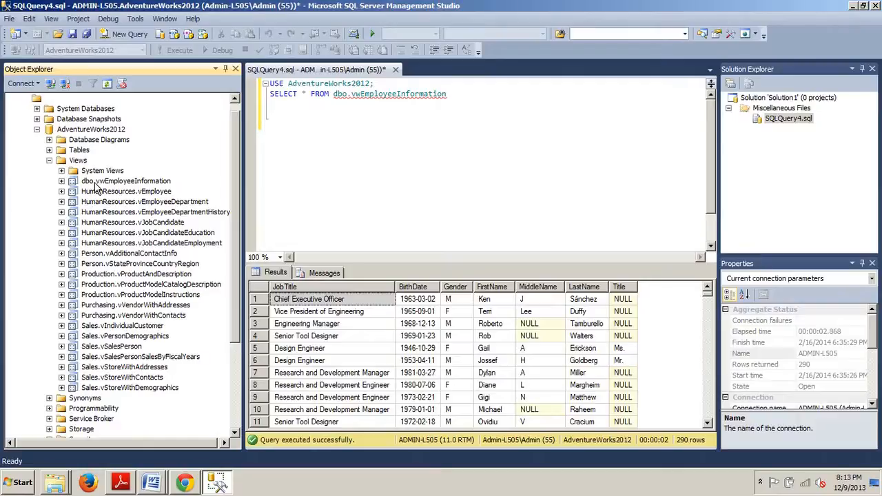
Open dbo.vwEmployeeInformation in the view designer via its Design command
{"action": "right_click", "coordinate": [127, 180]}
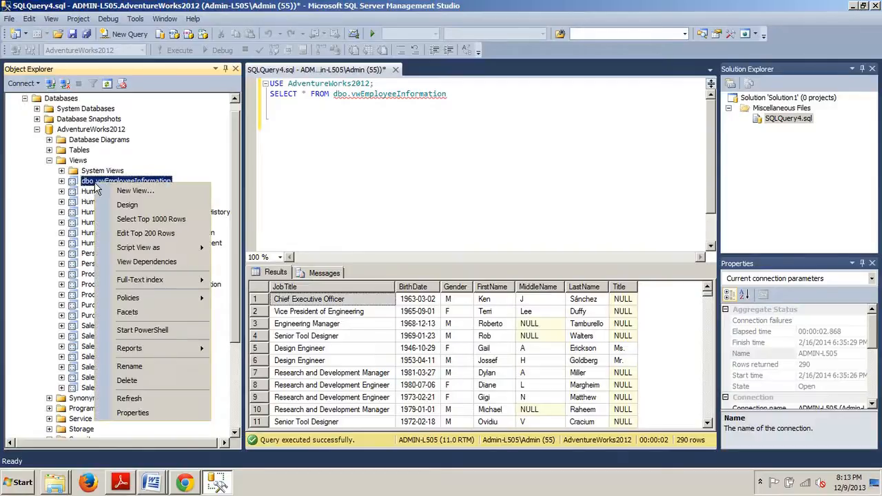
{"action": "mouse_move", "coordinate": [119, 207]}
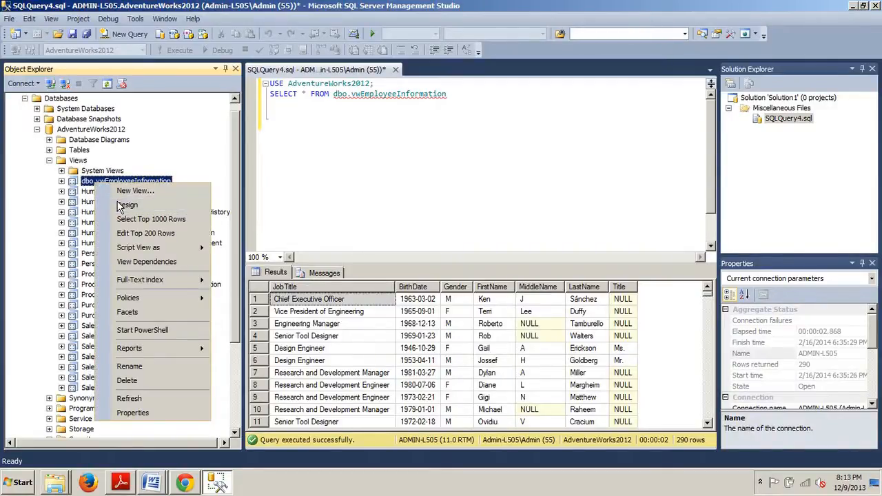
{"action": "left_click", "coordinate": [127, 204]}
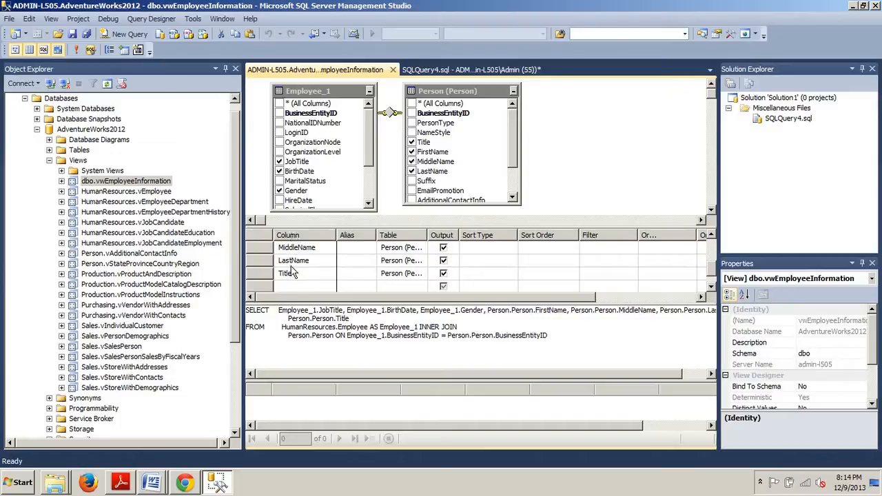
Add a FirstName-based column expression to the designer grid with the alias FullName
{"action": "left_click", "coordinate": [303, 287]}
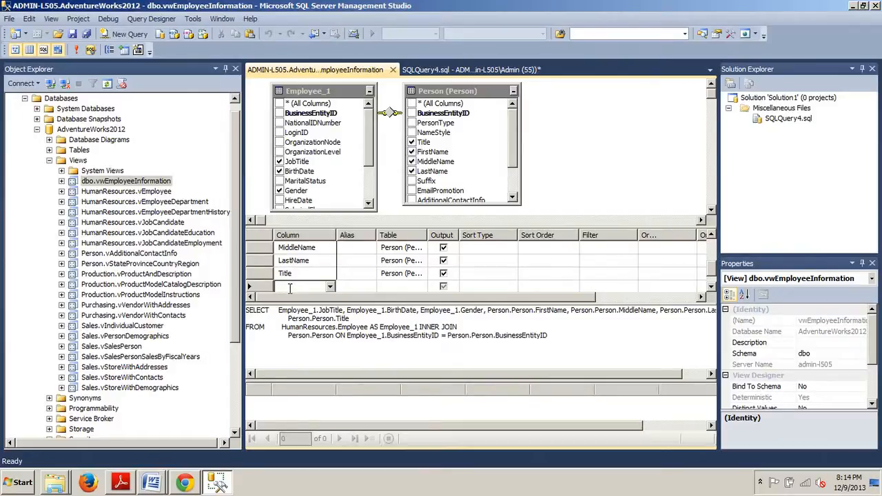
{"action": "type", "text": "First"}
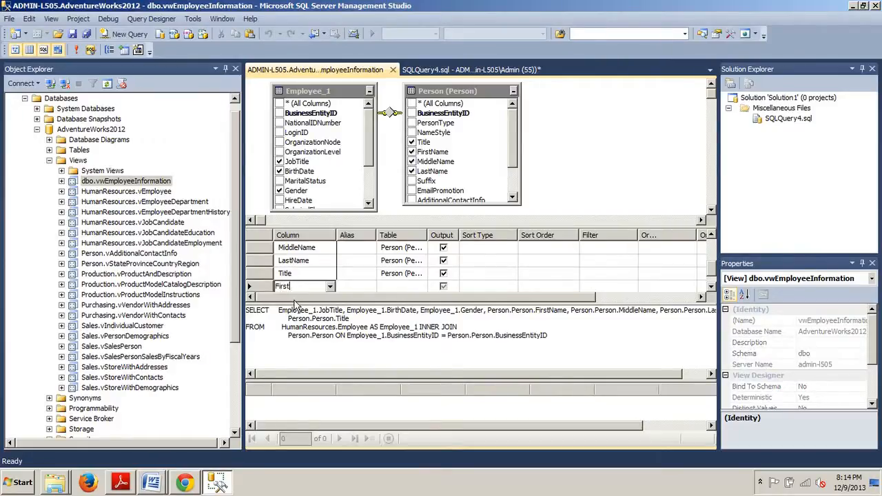
{"action": "type", "text": "Name"}
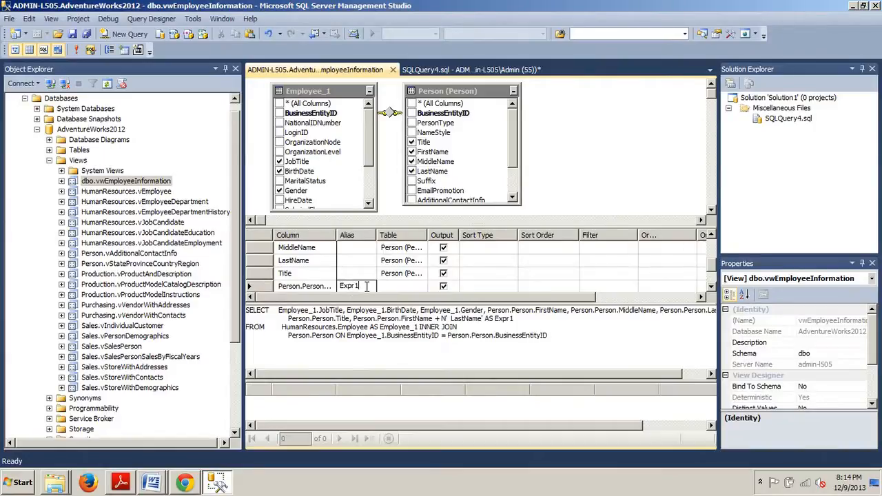
{"action": "key", "text": "BackSpace"}
{"action": "type", "text": "FullName"}
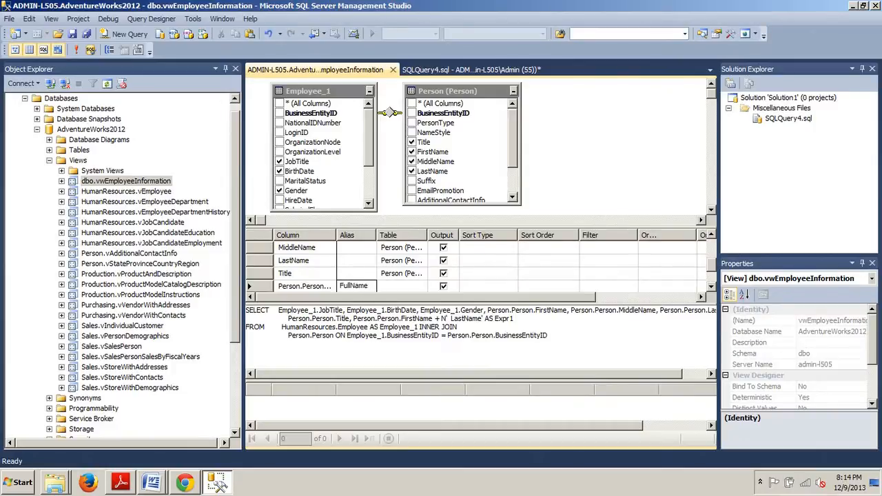
{"action": "left_click", "coordinate": [355, 286]}
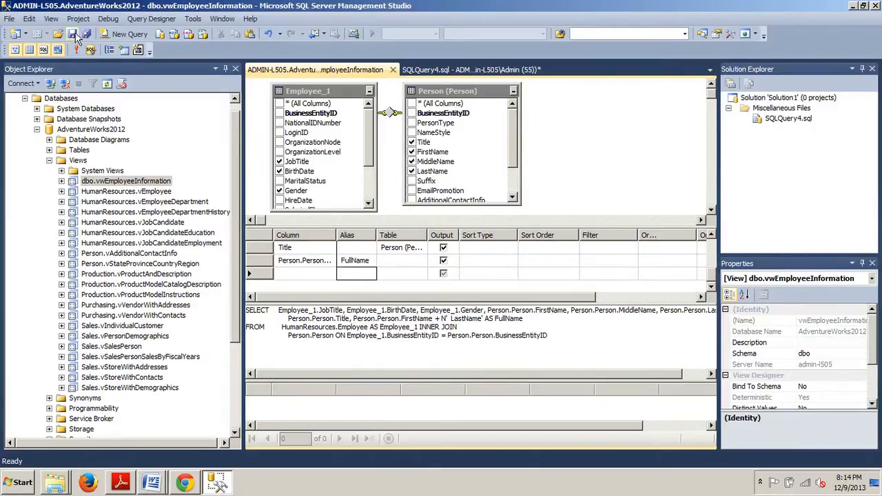
Save the view changes, then close SQLQuery4.sql without saving
{"action": "left_click", "coordinate": [58, 34]}
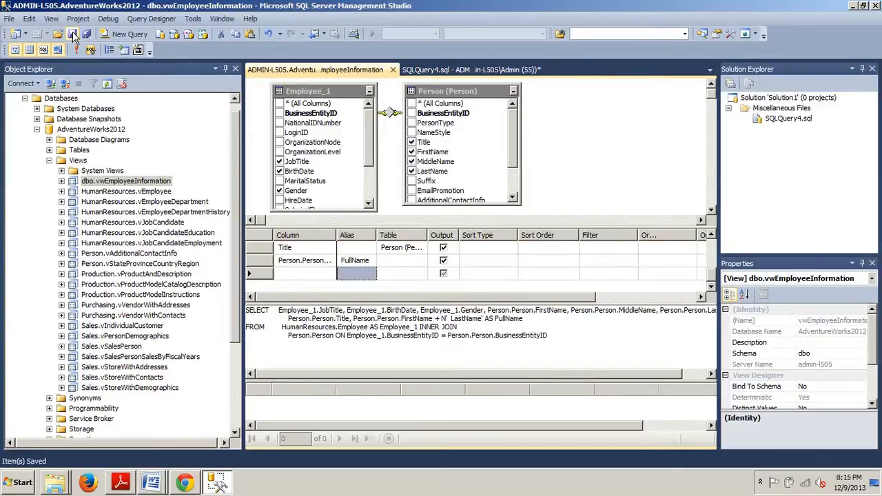
{"action": "left_click", "coordinate": [469, 70]}
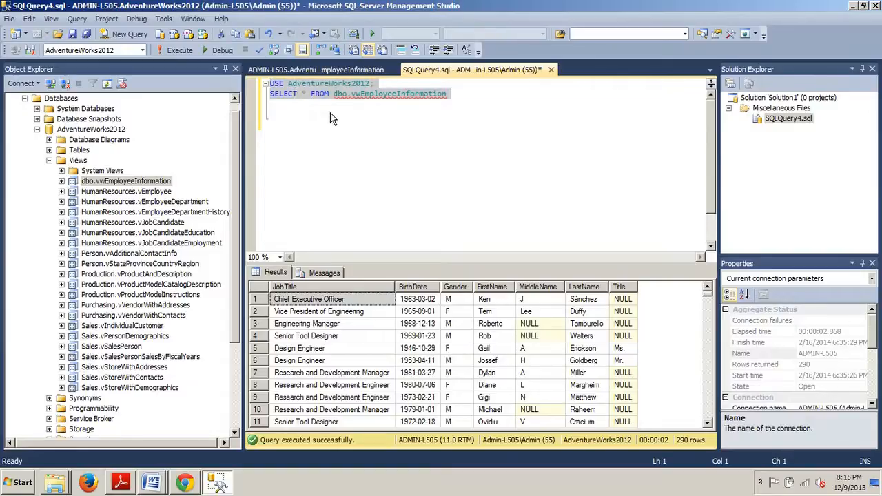
{"action": "left_click", "coordinate": [551, 69]}
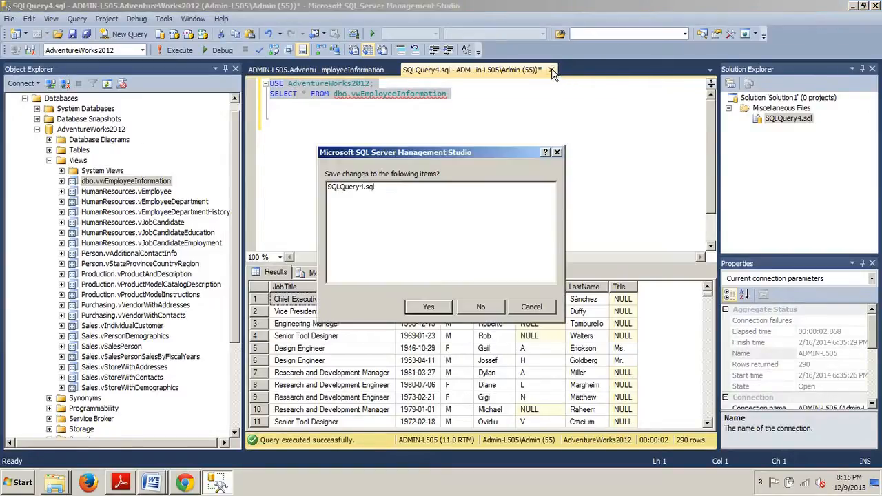
{"action": "left_click", "coordinate": [481, 307]}
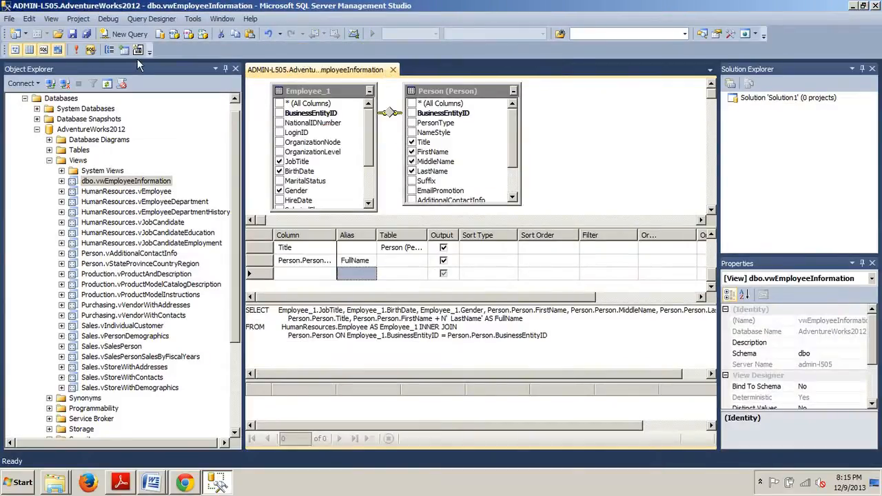
Run SELECT * FROM dbo.vwEmployeeInformation in a new query, returning 290 rows with FullName
{"action": "left_click", "coordinate": [129, 34]}
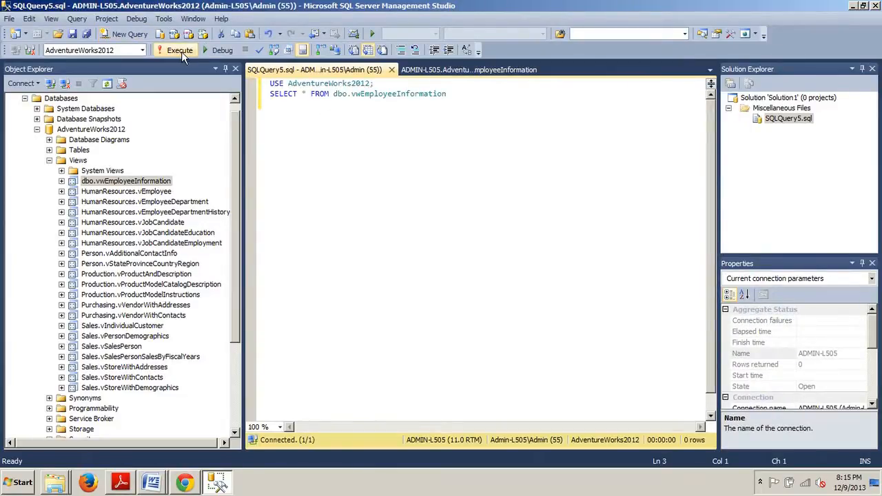
{"action": "left_click", "coordinate": [180, 50]}
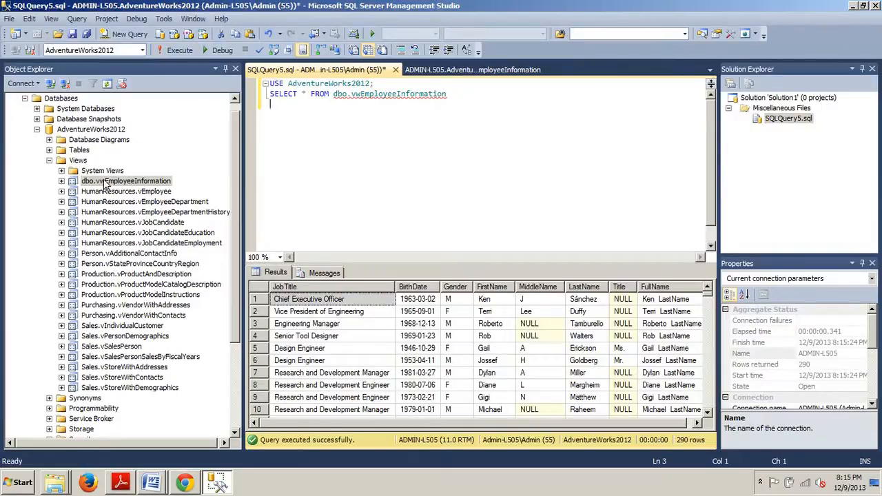
Delete dbo.vwEmployeeInformation from Object Explorer and confirm in the Delete Object dialog
{"action": "right_click", "coordinate": [127, 181]}
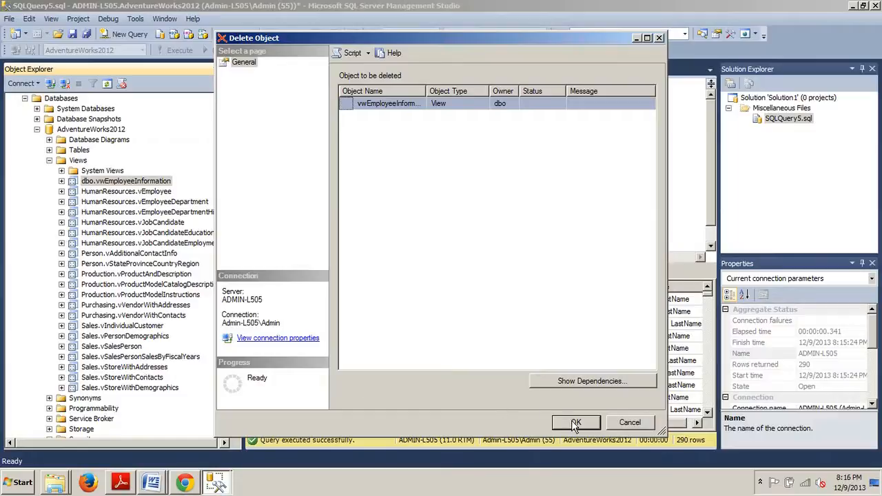
{"action": "left_click", "coordinate": [577, 422]}
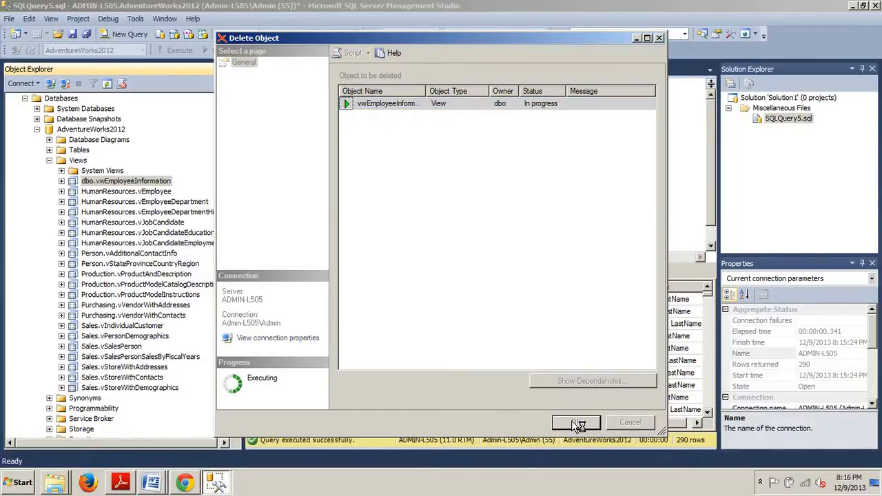
{"action": "left_click", "coordinate": [577, 422]}
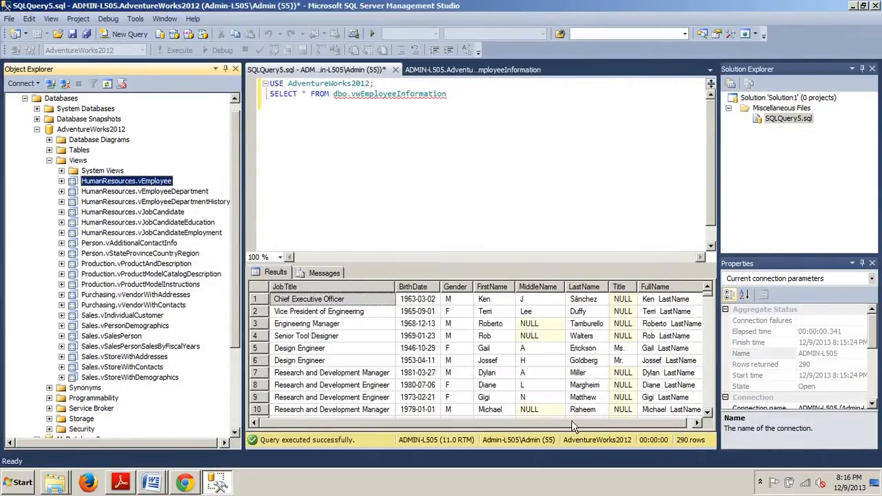